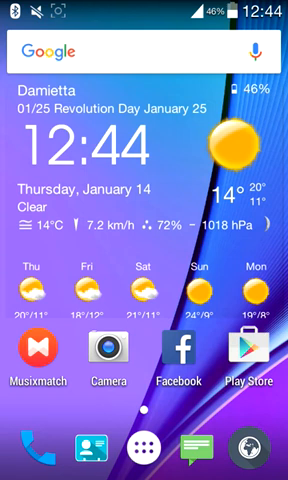
Step: Browse the app drawer's alphabetical list from Clash of Clans past Gallery and return to the top
left_click(144, 452)
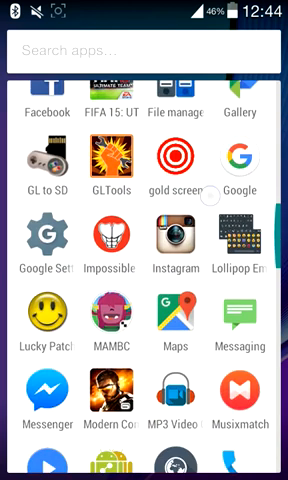
scroll("down", 3)
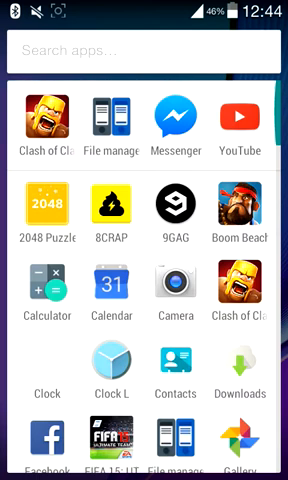
scroll("up", 3)
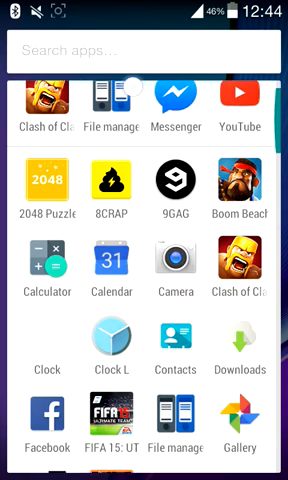
scroll("up", 3)
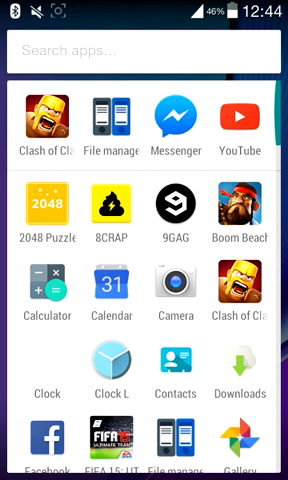
left_click(150, 50)
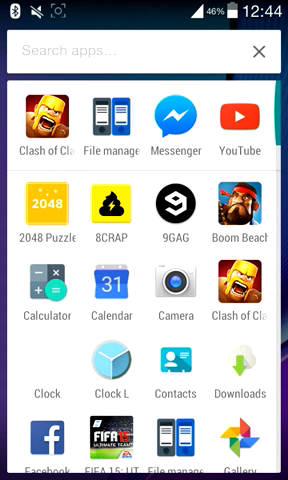
Step: Search the installed apps for 'wifi', finding WiFiKill plus a Play Store search option
left_click(140, 52)
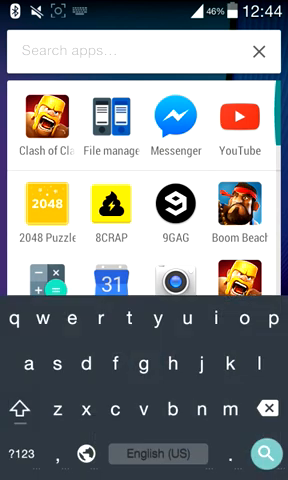
type("wifi")
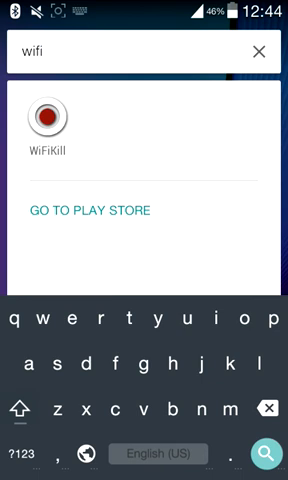
left_click(262, 52)
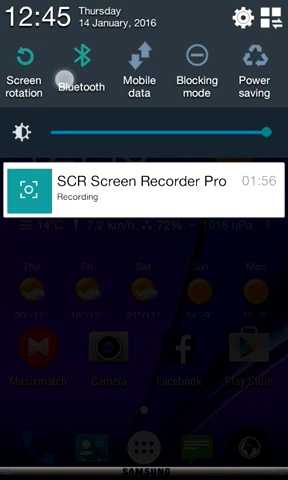
Step: Swipe the quick toggle row, expand the full quick-settings grid, then collapse it back to one row
scroll("left", 3)
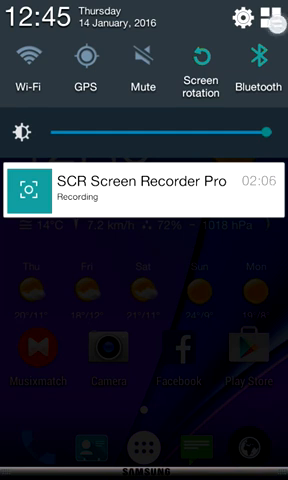
left_click(272, 20)
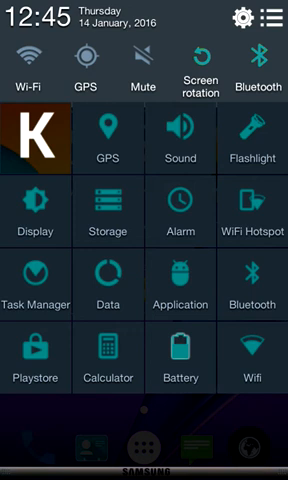
left_click(272, 20)
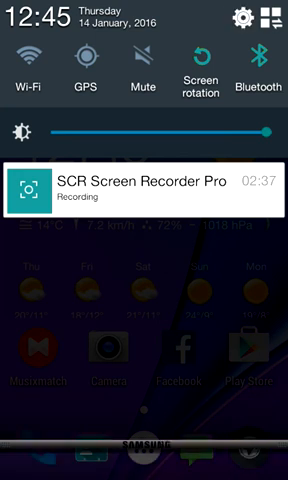
Step: Go from the shade into Settings and scroll down to the System section with Developer options
left_click(244, 18)
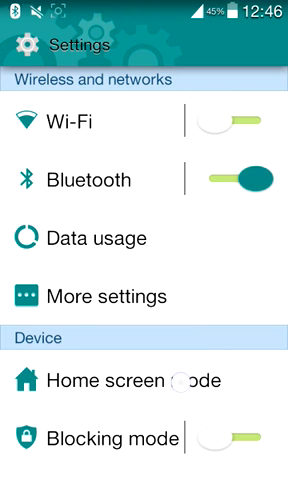
scroll("down", 3)
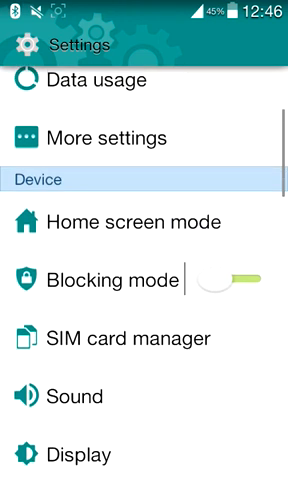
scroll("up", 3)
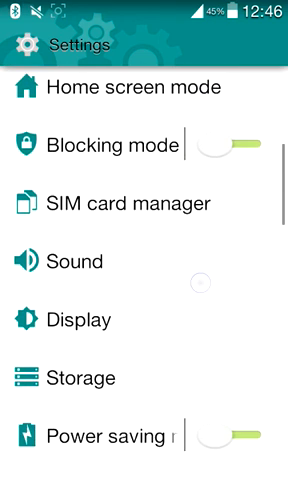
scroll("down", 3)
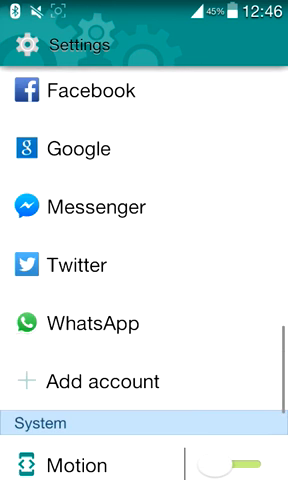
scroll("down", 3)
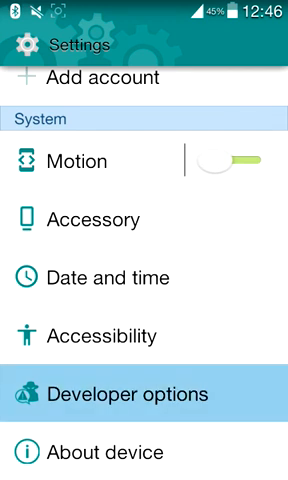
Step: Browse the Developer options list of debugging, drawing and monitoring settings, then back out
left_click(144, 392)
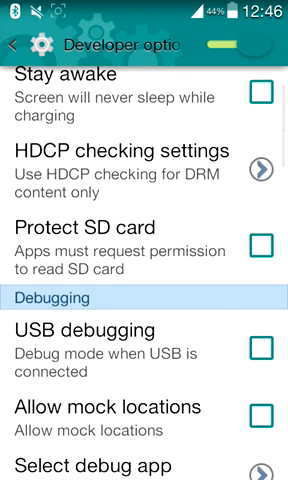
scroll("down", 3)
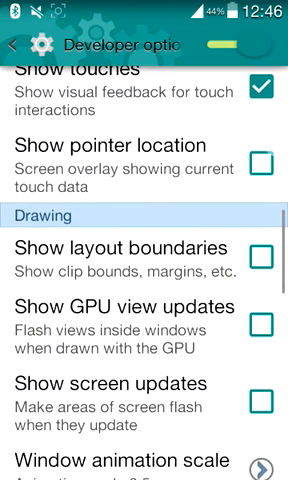
scroll("down", 3)
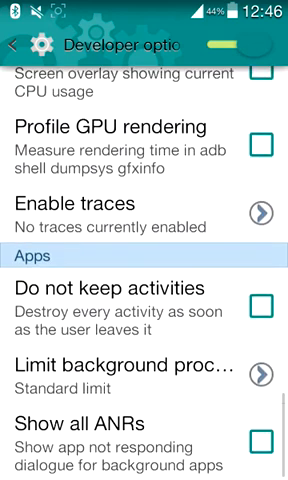
scroll("up", 3)
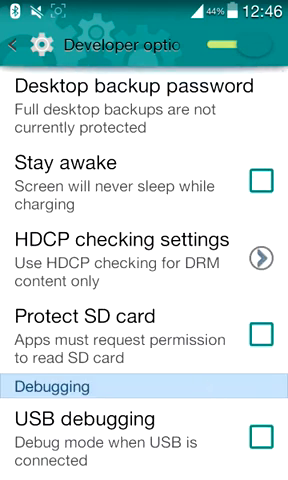
left_click(16, 46)
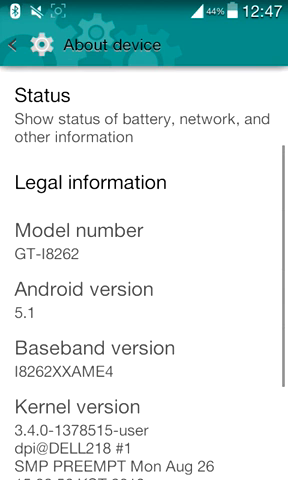
Step: Scroll About device down past model GT-I8262 and Android 5.1 to the kernel and Lollipop ROM build entries
scroll("down", 3)
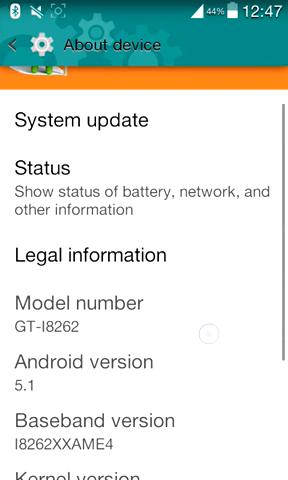
scroll("down", 3)
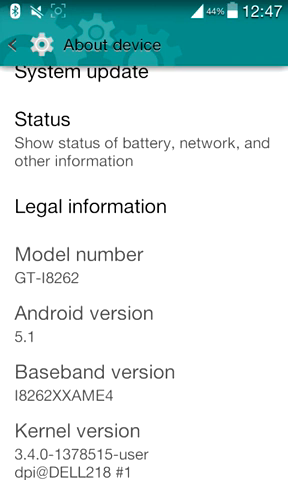
scroll("down", 3)
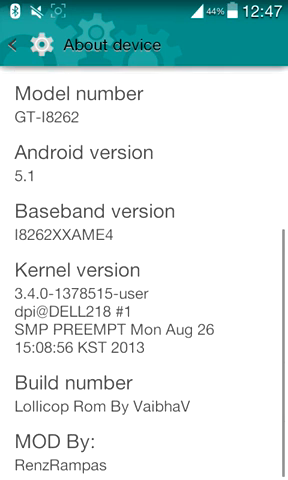
Step: Return to the Settings list and scroll up to reach Application manager's All tab
left_click(16, 48)
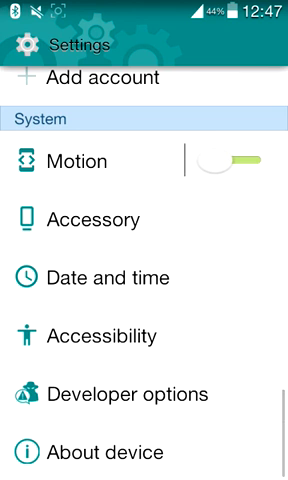
scroll("up", 3)
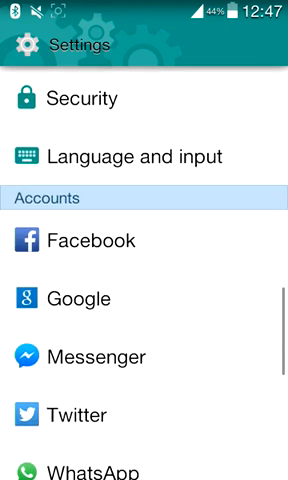
scroll("up", 3)
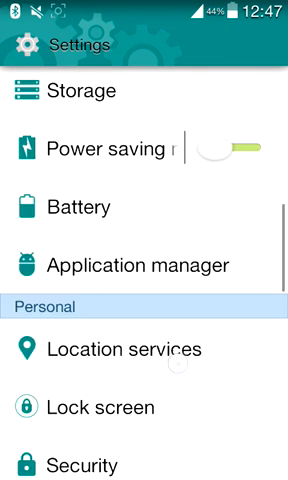
scroll("up", 3)
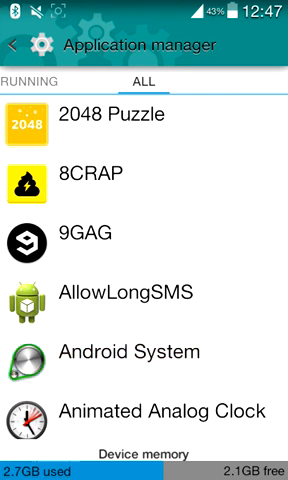
Step: Show Android System's App info with version 4.1.2 and 31.28MB total storage
left_click(144, 352)
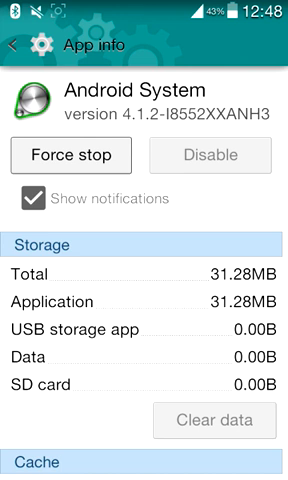
Step: Leave Settings for the home screen with the Damietta clock-and-weather widget
left_click(16, 46)
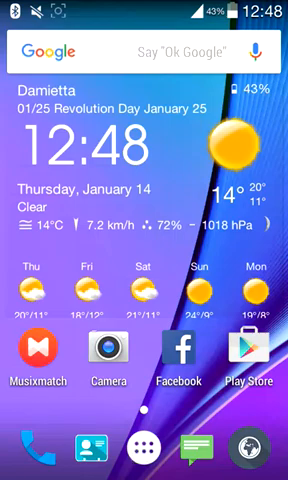
Step: Reopen the app drawer grid and scroll down and back up through the installed apps
left_click(144, 452)
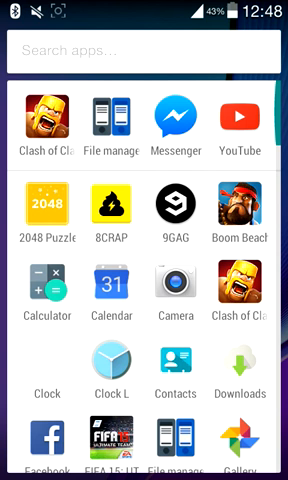
scroll("down", 3)
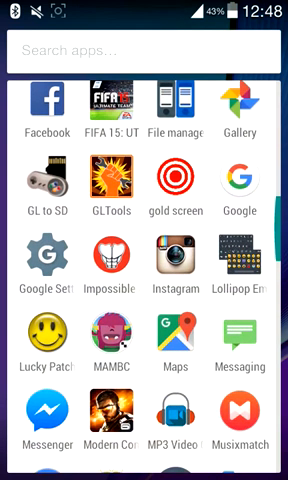
scroll("up", 3)
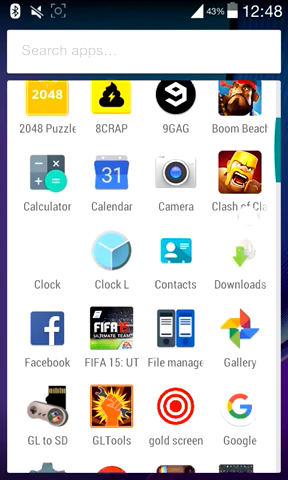
scroll("down", 3)
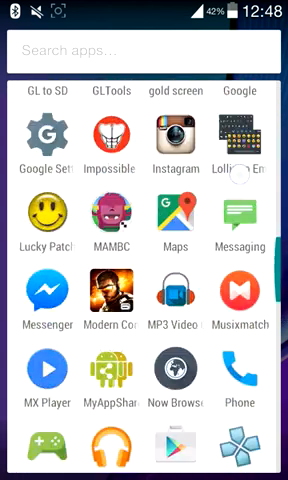
scroll("down", 3)
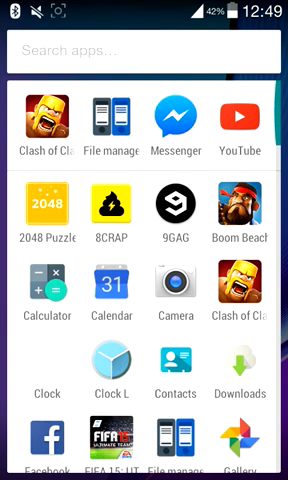
scroll("down", 3)
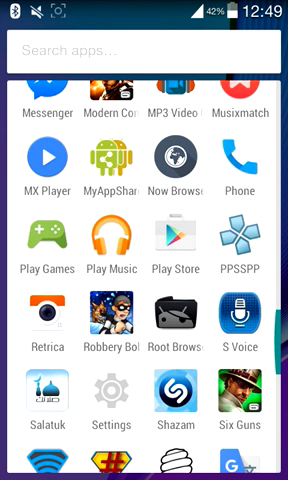
scroll("down", 3)
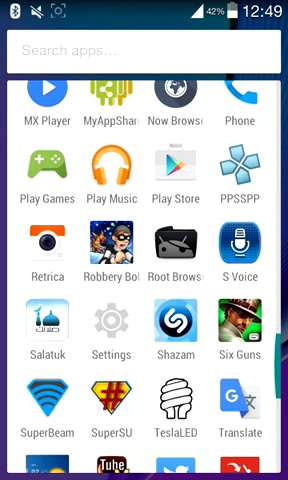
scroll("down", 3)
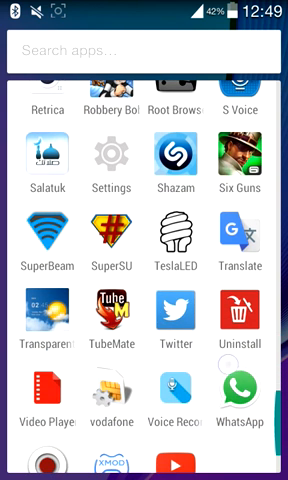
scroll("up", 3)
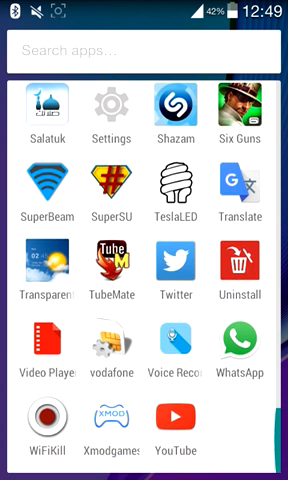
left_click(176, 190)
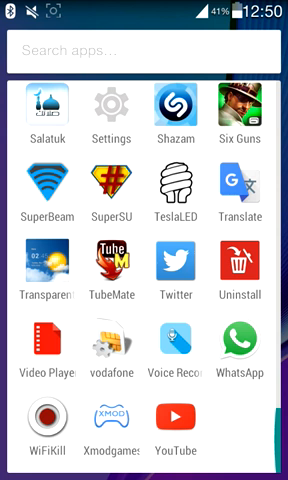
scroll("up", 3)
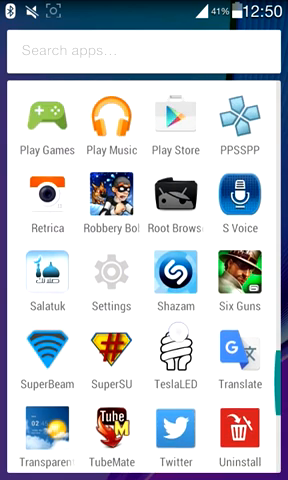
scroll("up", 3)
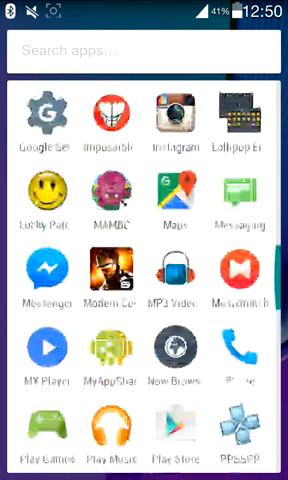
scroll("up", 3)
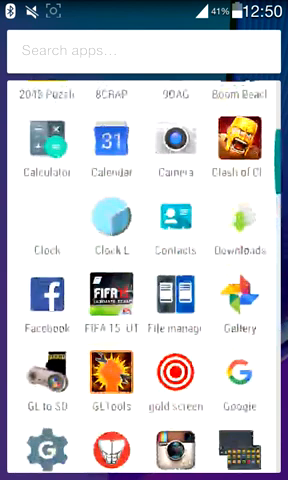